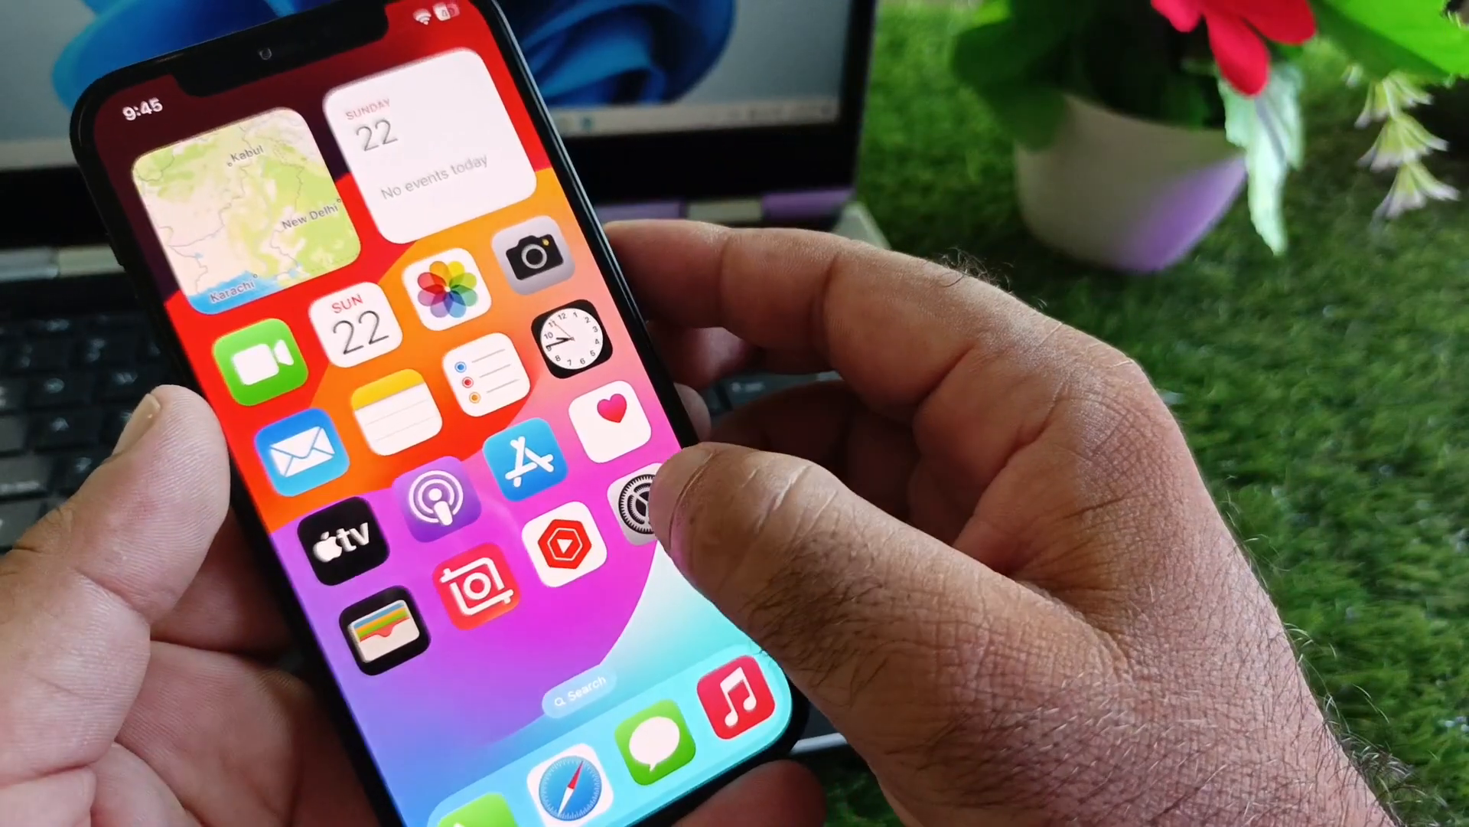
- Open Settings and reach the Apple Account sign-in screen asking for phone or email
left_click(643, 506)
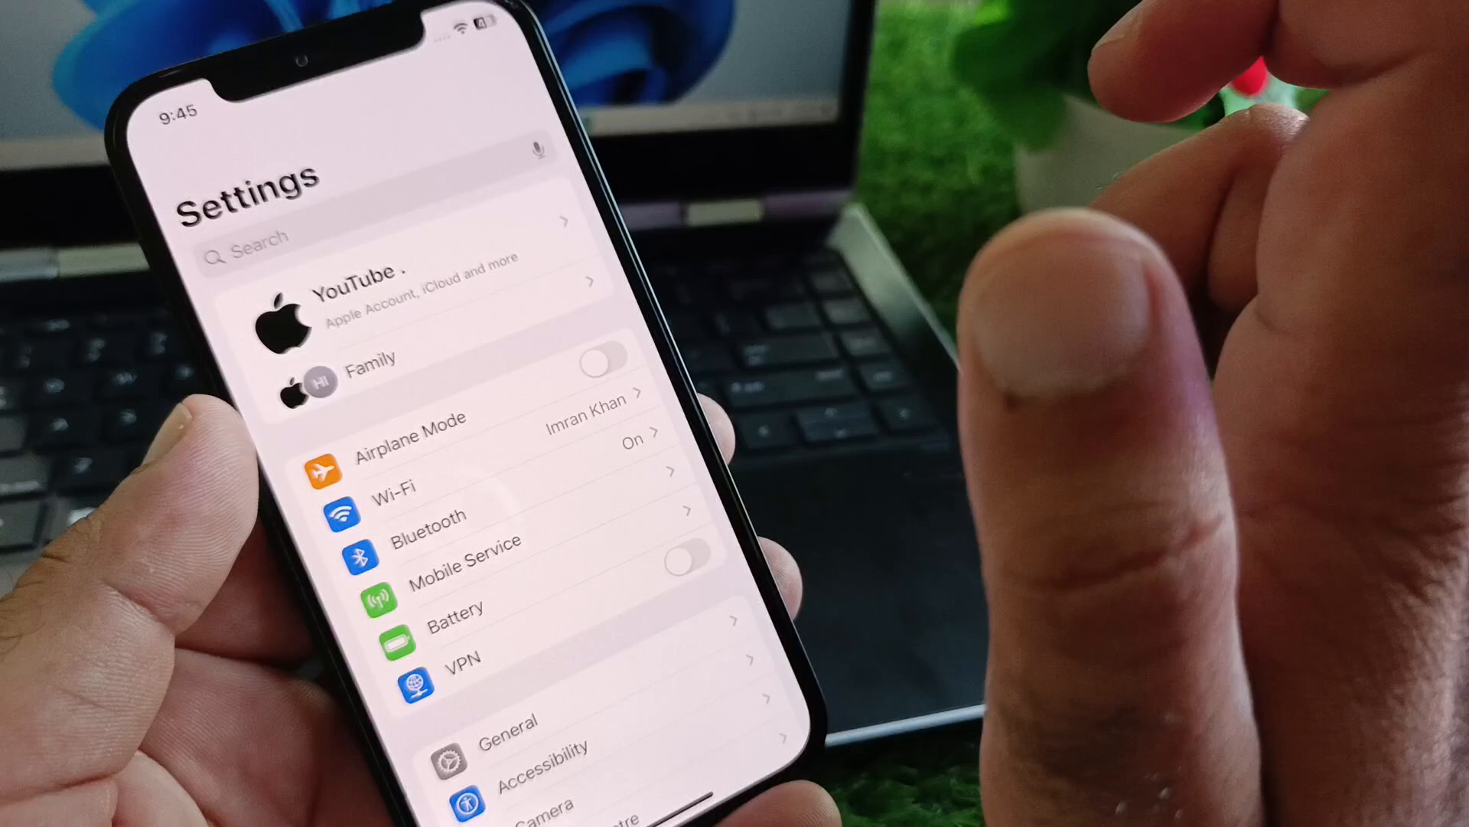
left_click(413, 300)
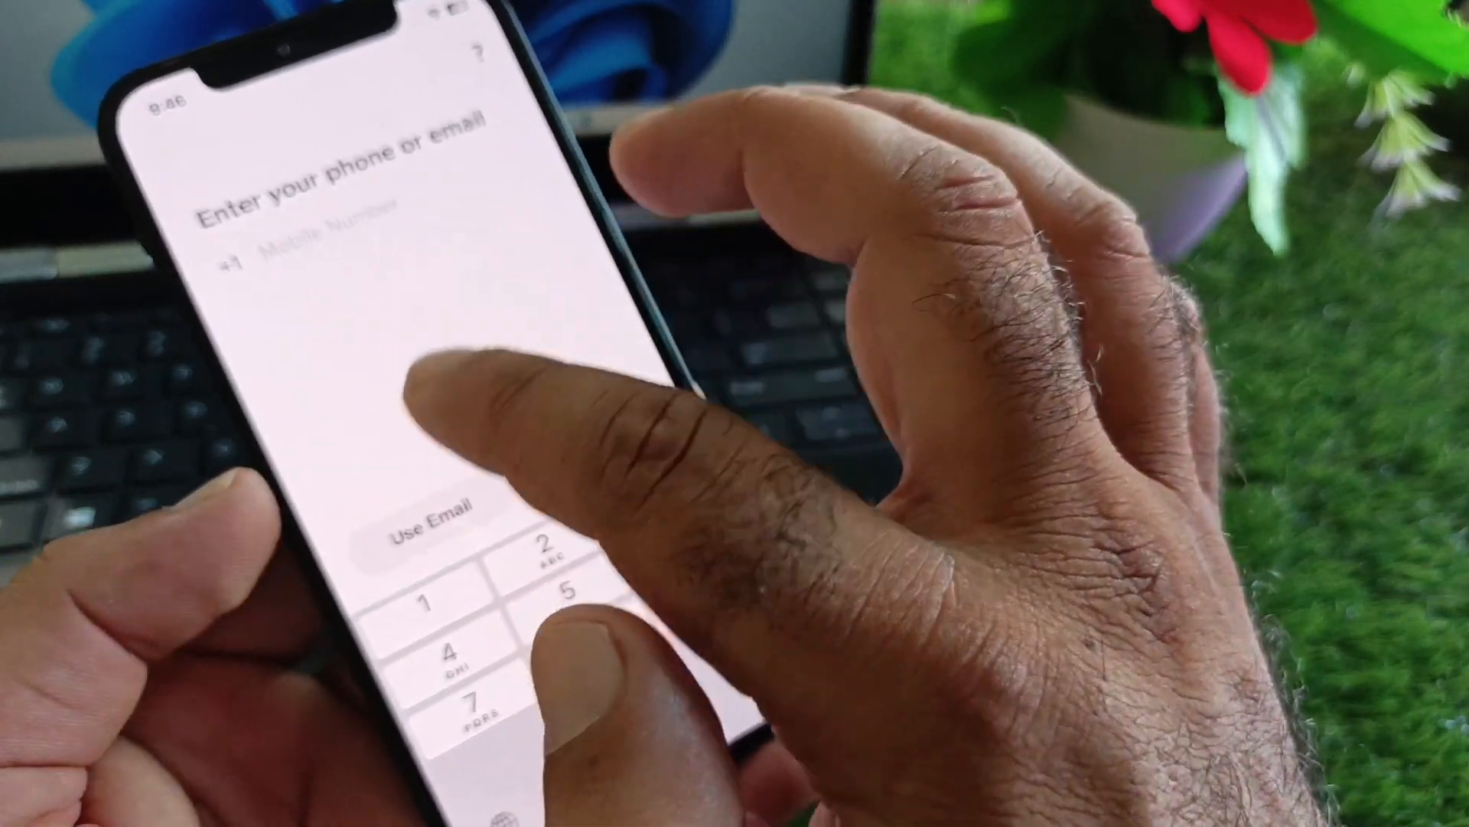
- Switch the Cash App sign-in from phone number to email address entry
left_click(431, 520)
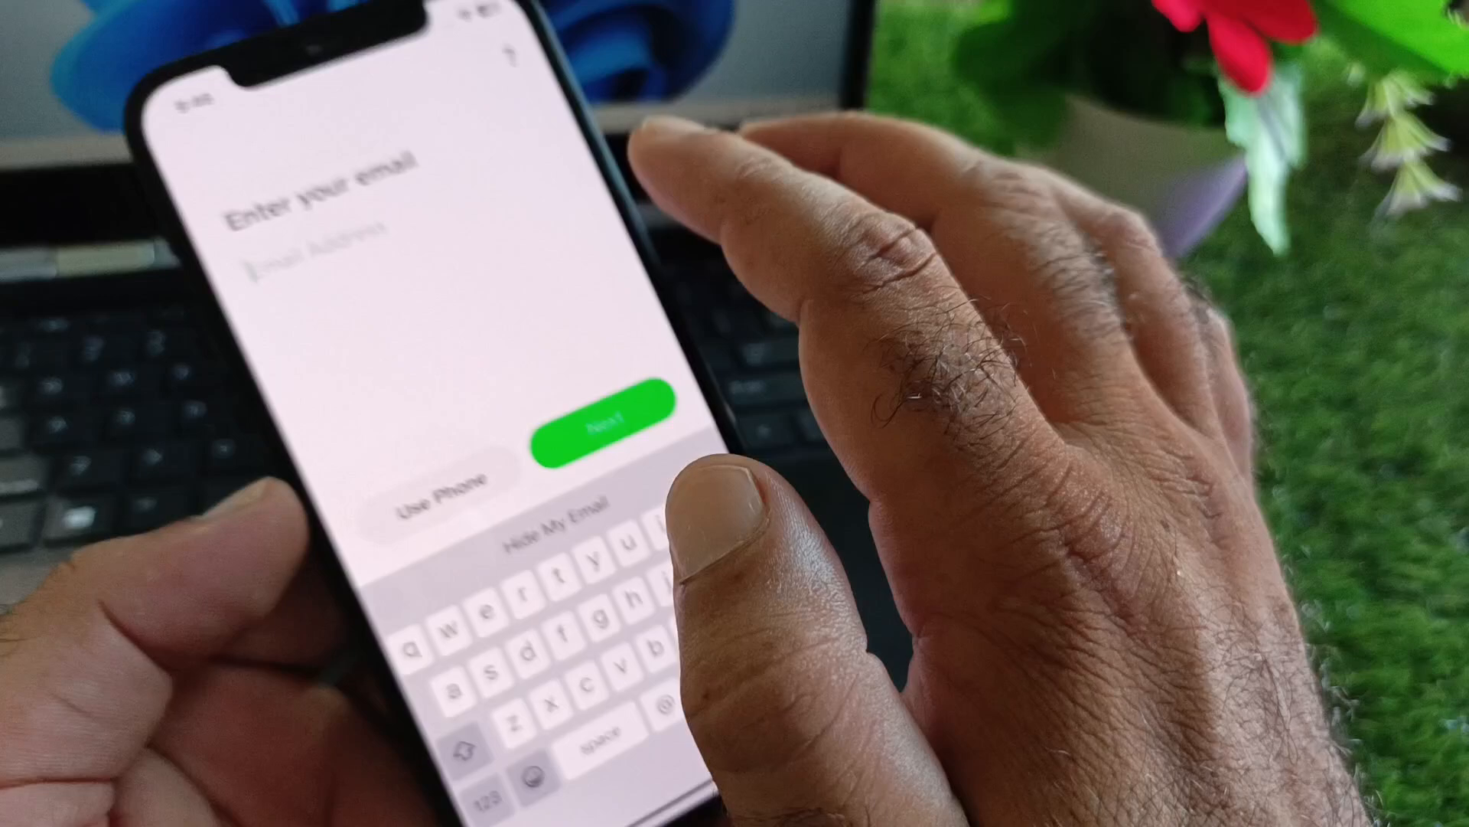